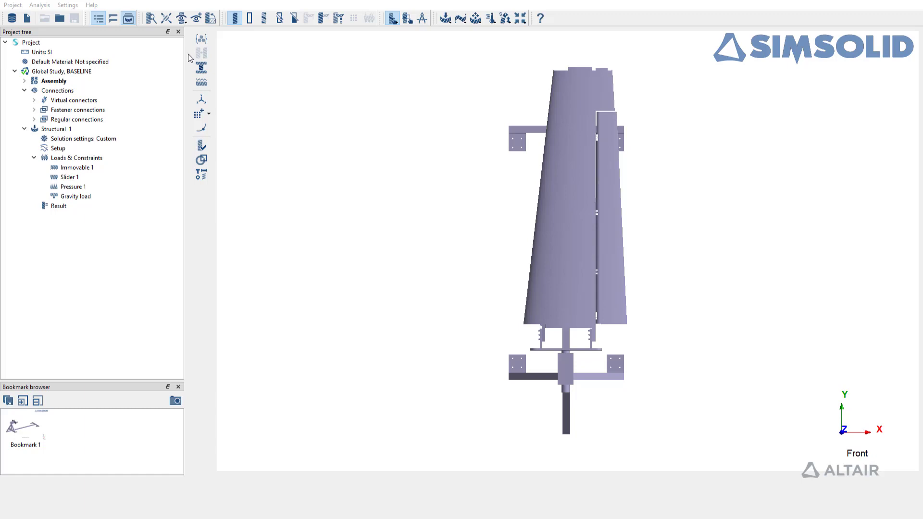
pyautogui.moveTo(199, 53)
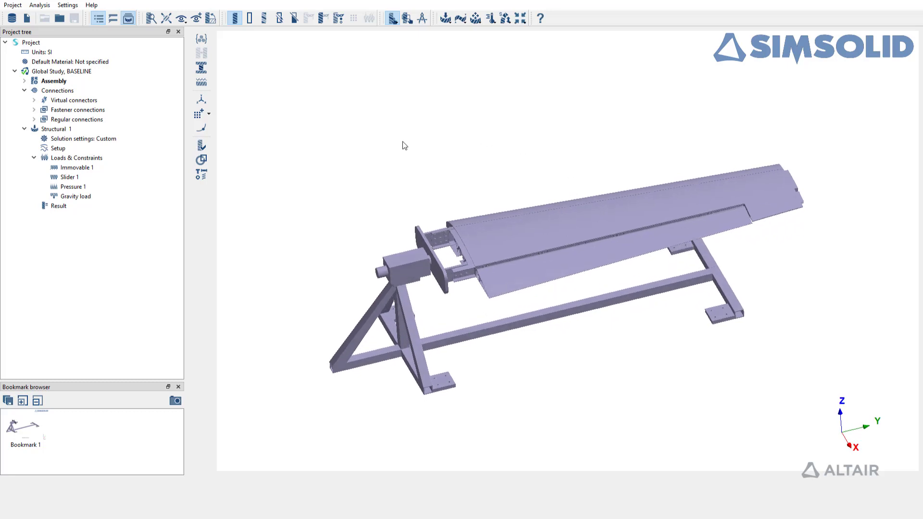
# - Review the global study's Immovable 1 and Slider 1 supports on the wing model
pyautogui.click(58, 205)
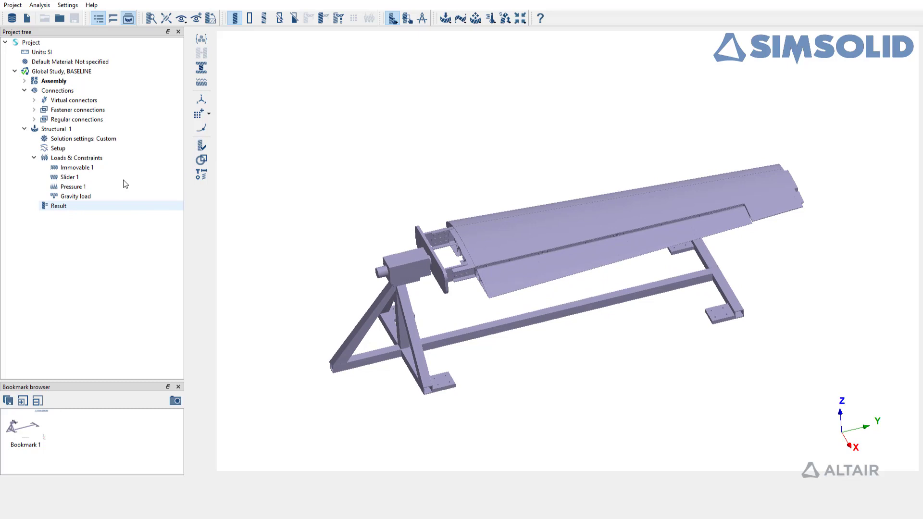
pyautogui.click(61, 70)
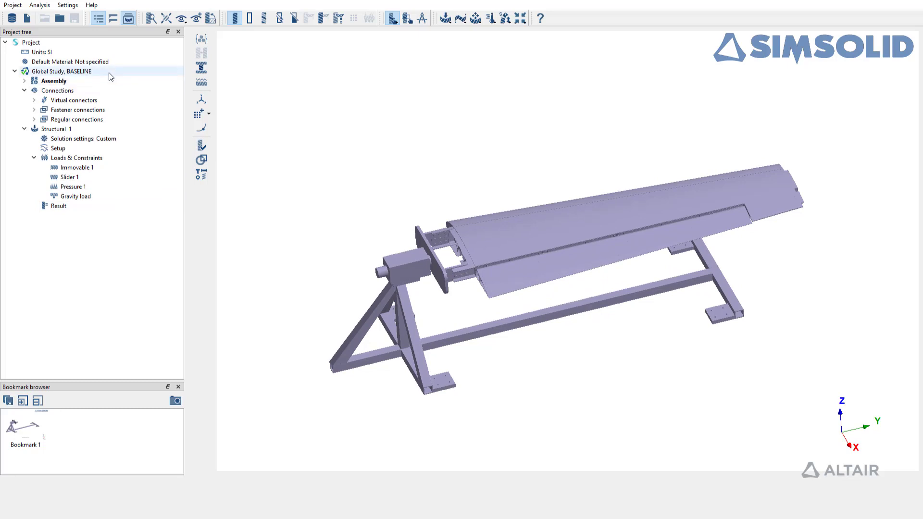
pyautogui.click(58, 205)
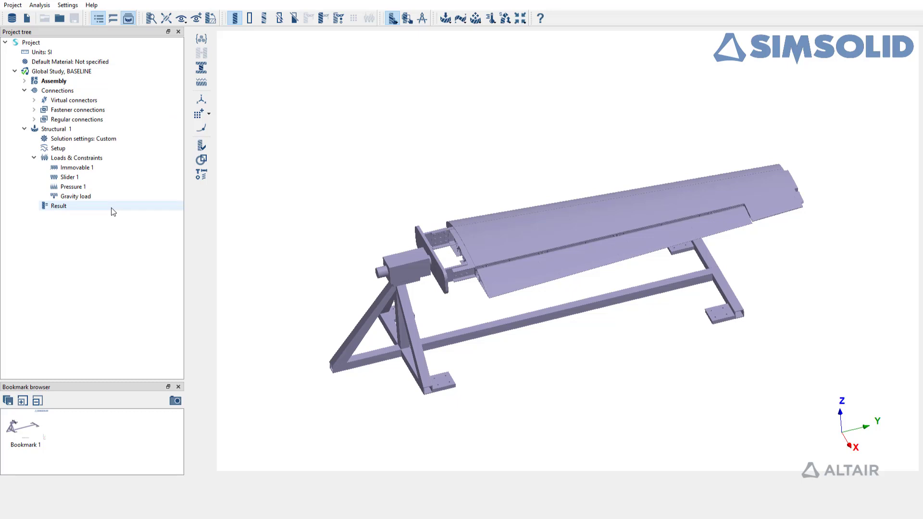
pyautogui.click(57, 129)
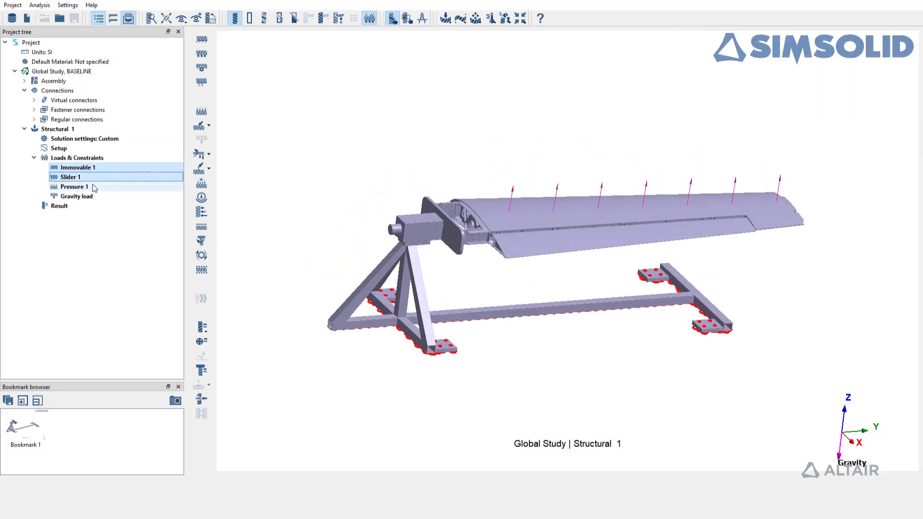
# - Review the Pressure 1 and Gravity loads, then hide the wing via Bookmark 1
pyautogui.click(75, 186)
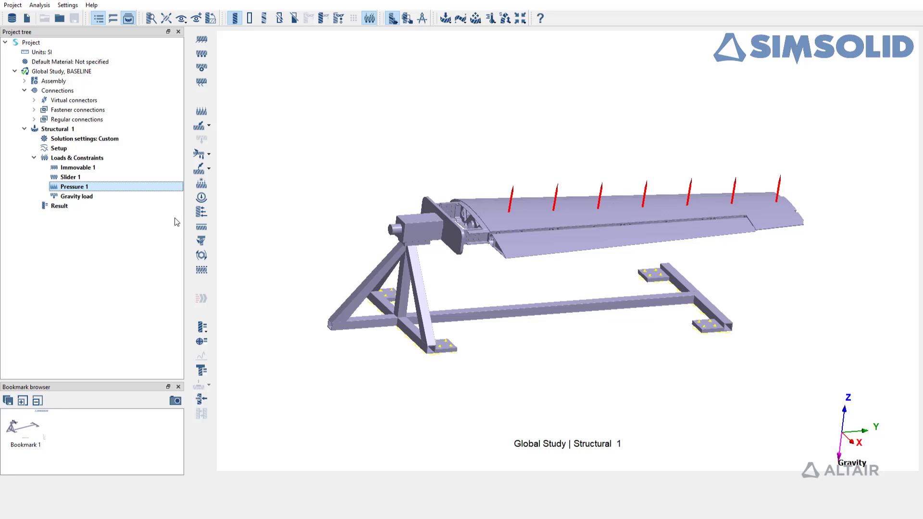
pyautogui.click(77, 196)
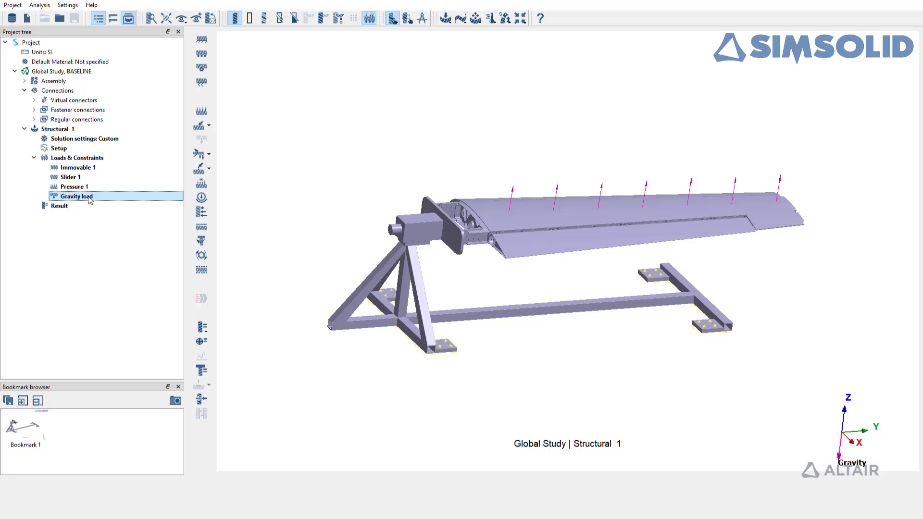
pyautogui.click(25, 428)
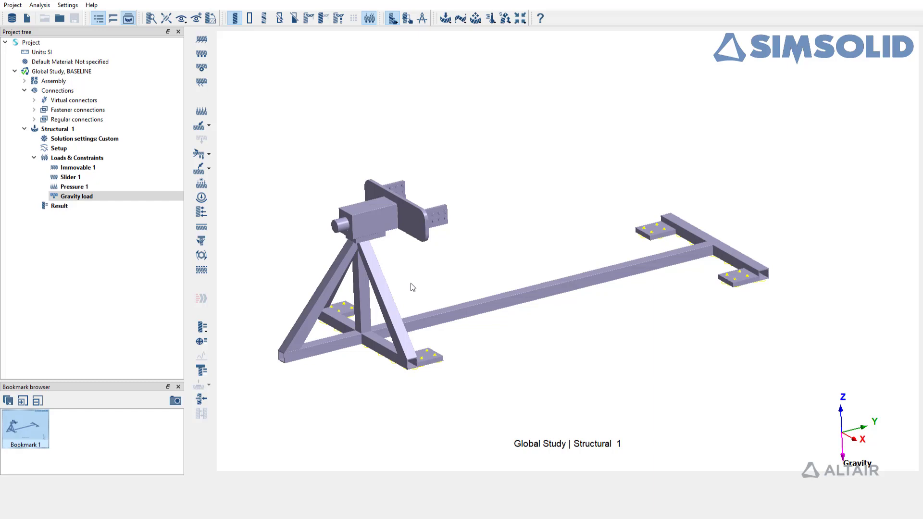
# - Start a local study from the Global Study, BASELINE with Structural 1 set to copy
pyautogui.click(60, 71)
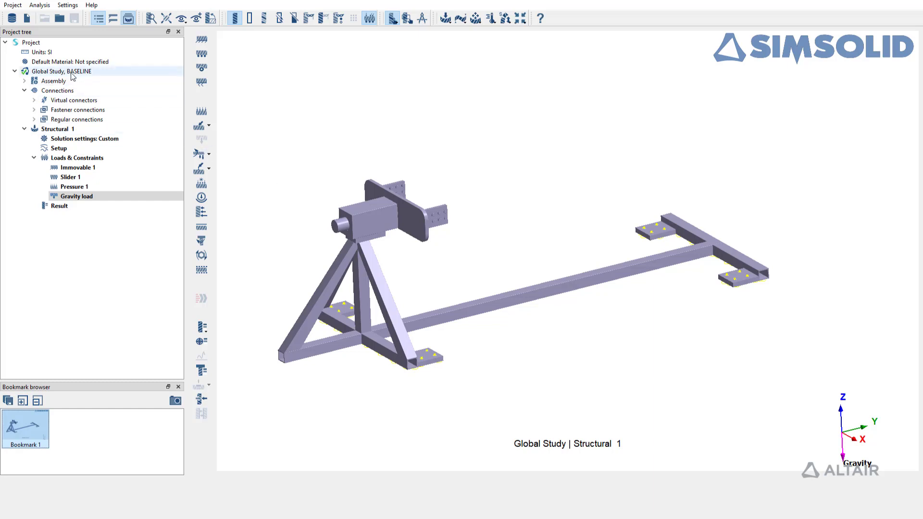
pyautogui.click(61, 70)
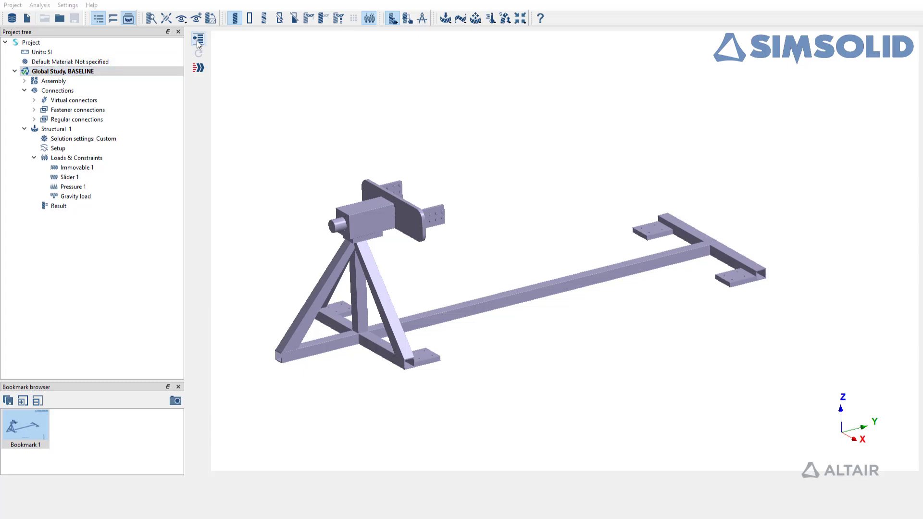
pyautogui.click(199, 40)
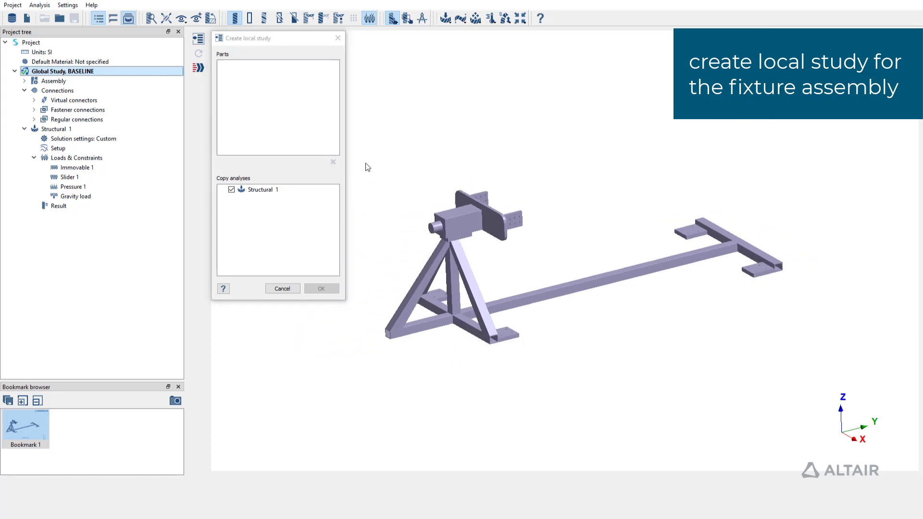
# - Box-select the fixture parts and create Design study 1 carrying over Structural 1
pyautogui.moveTo(365, 162); pyautogui.dragTo(818, 353)
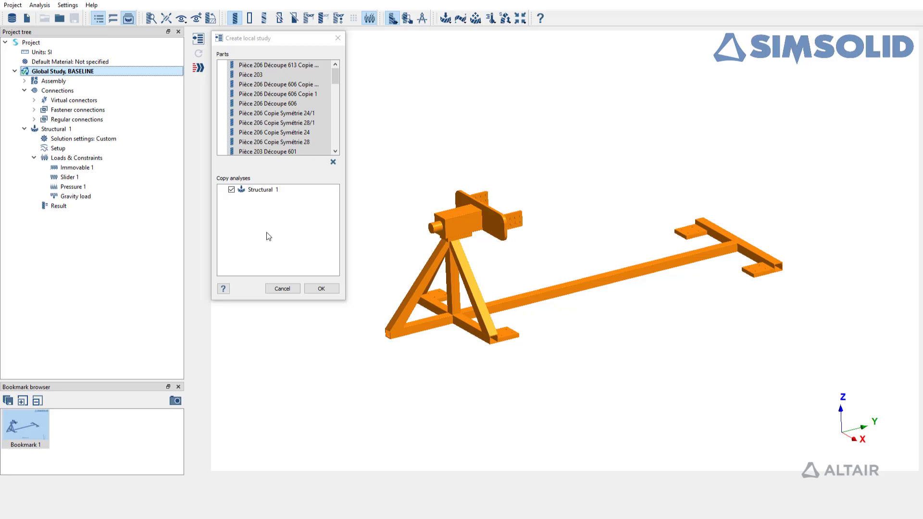
pyautogui.moveTo(274, 190)
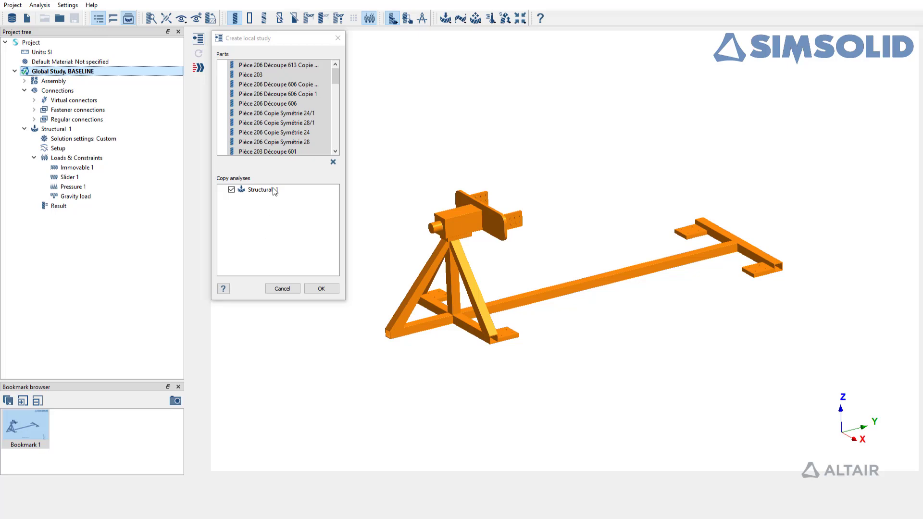
pyautogui.click(262, 188)
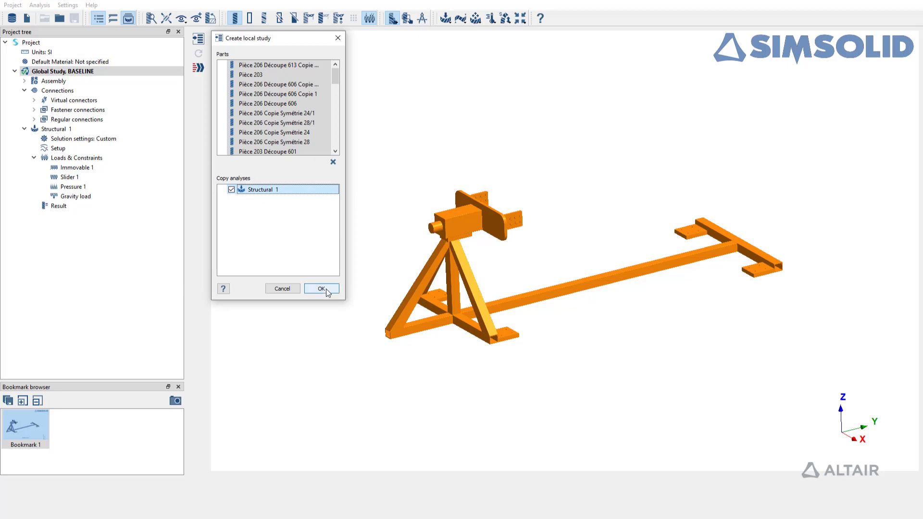
pyautogui.click(321, 288)
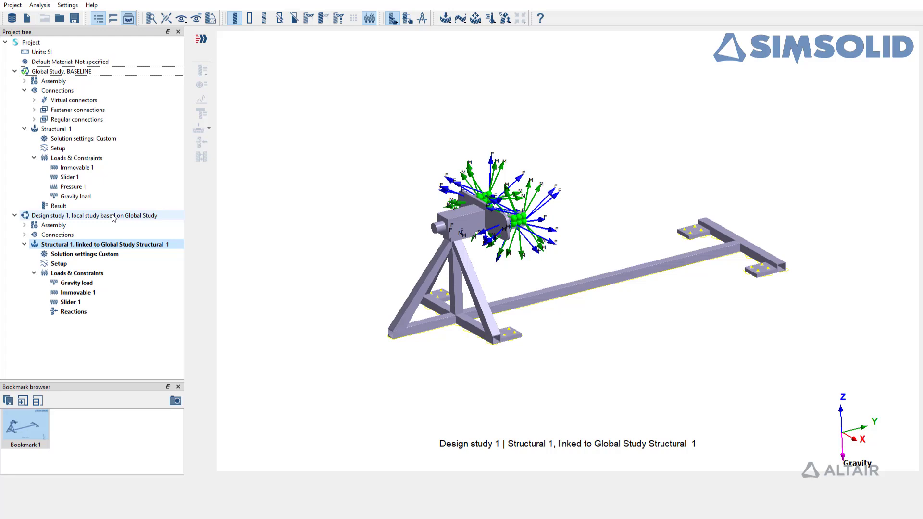
# - Display the mapped reactions of the linked Structural 1 on the fixture's mounting plates
pyautogui.click(105, 244)
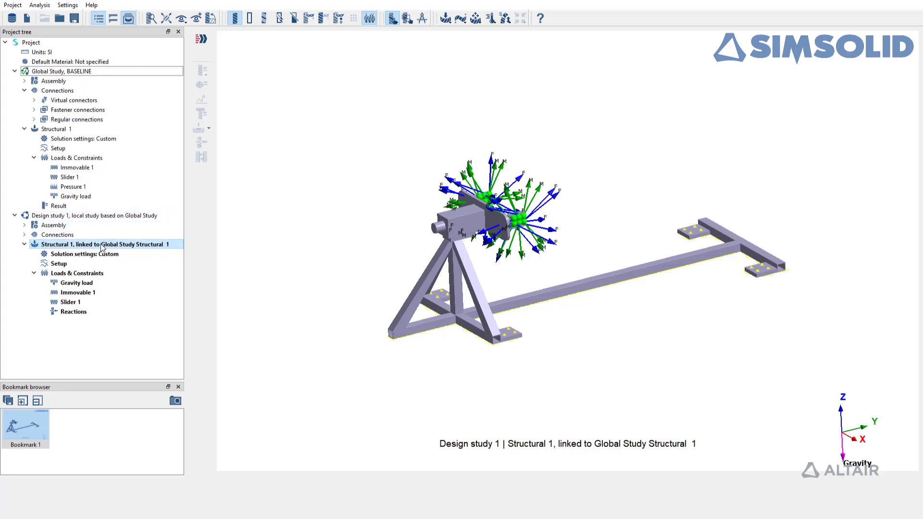
pyautogui.click(24, 235)
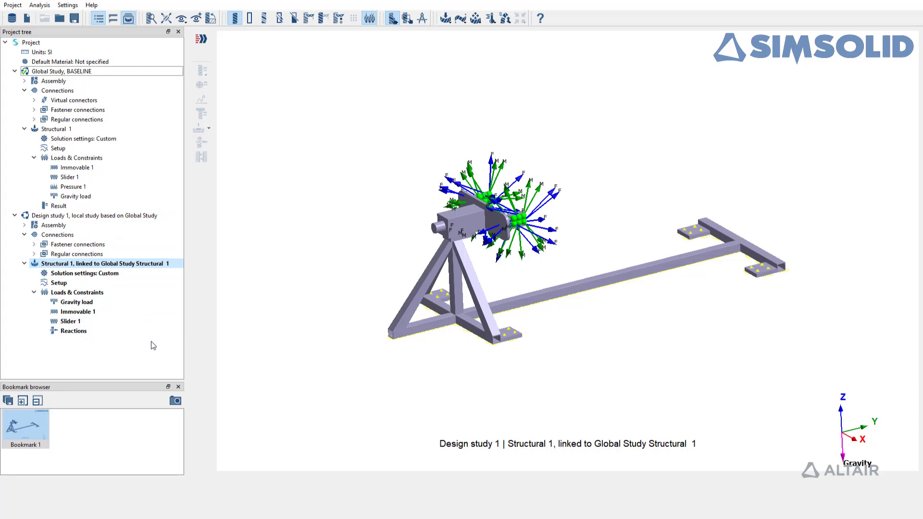
pyautogui.moveTo(197, 347)
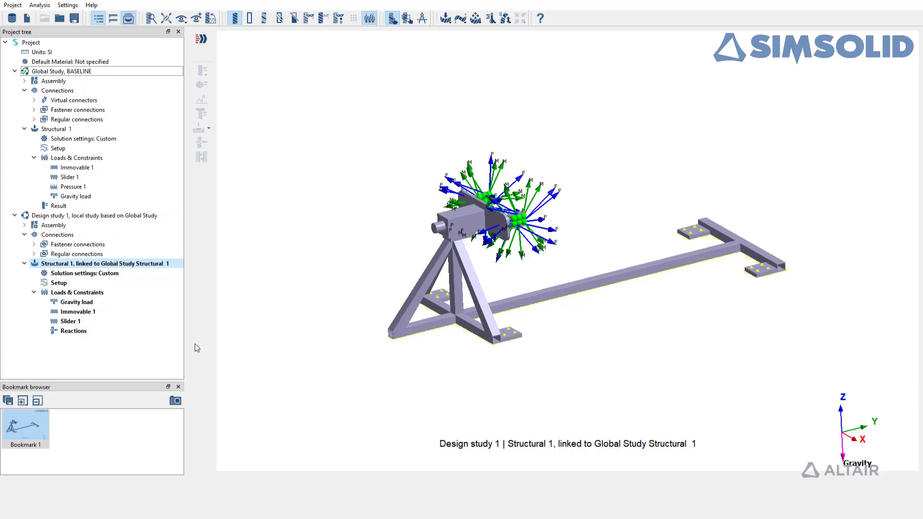
pyautogui.click(72, 330)
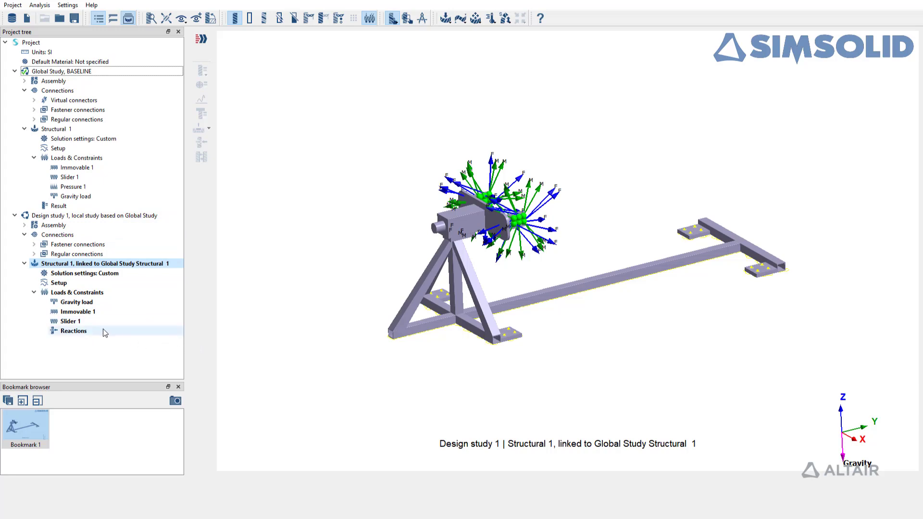
pyautogui.click(73, 330)
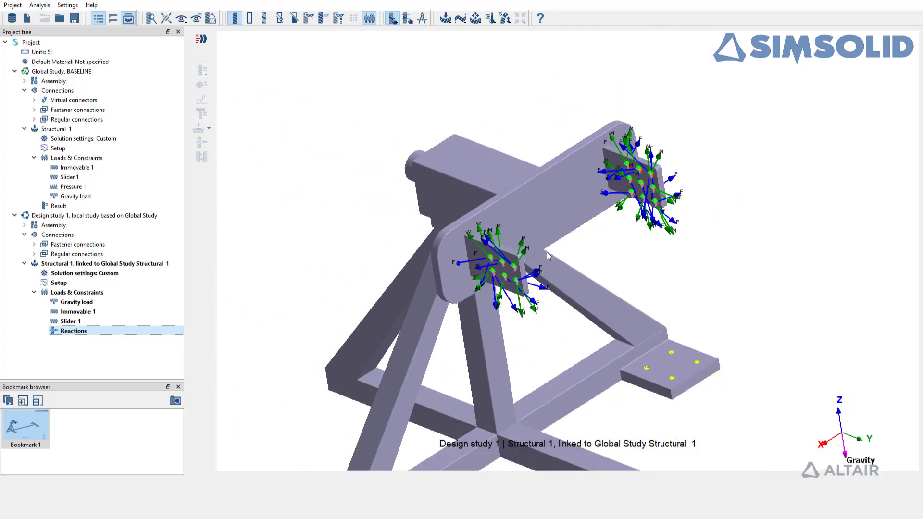
pyautogui.moveTo(210, 243)
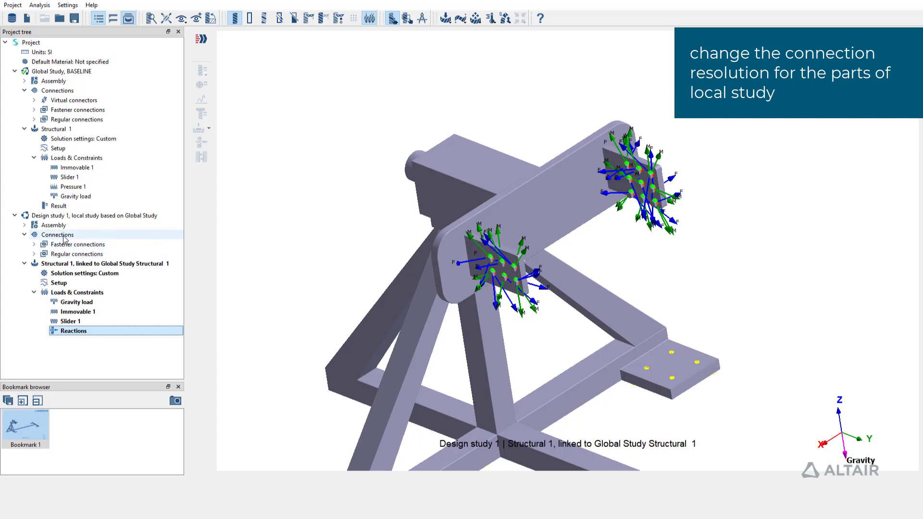
# - Regenerate Design study 1's connections at High resolution, replacing the regular ones
pyautogui.click(58, 234)
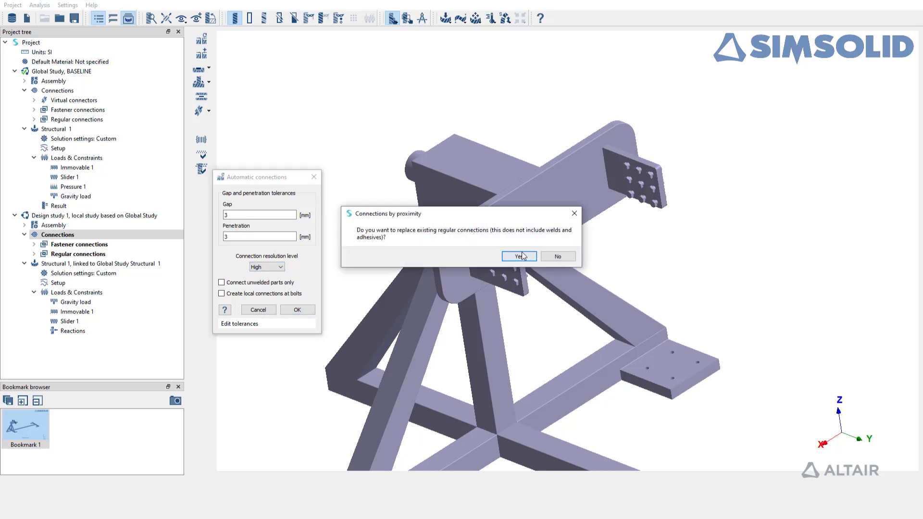
pyautogui.click(518, 256)
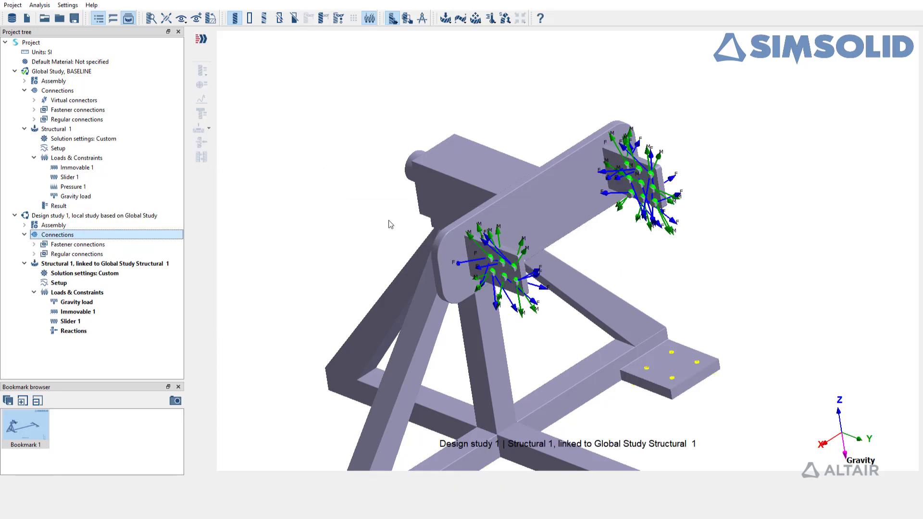
pyautogui.doubleClick(83, 273)
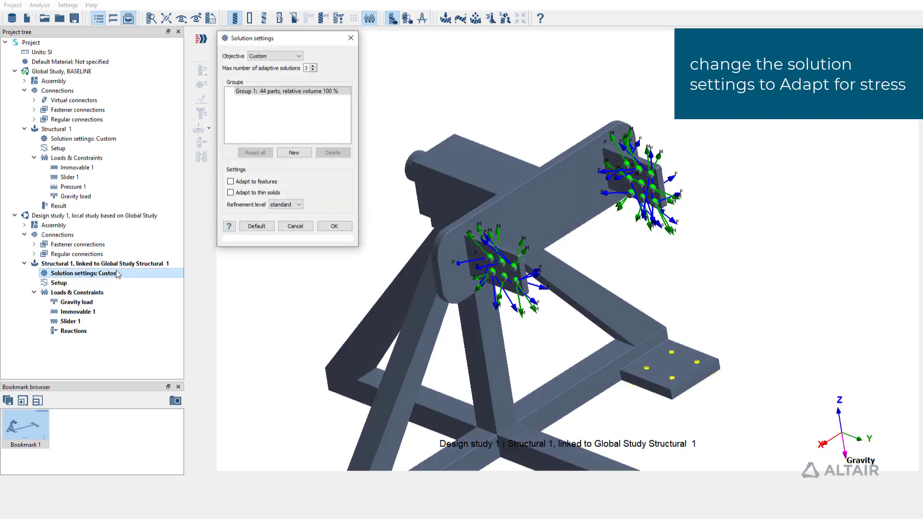
# - Set the solution objective to Adapt for stress and confirm
pyautogui.click(274, 55)
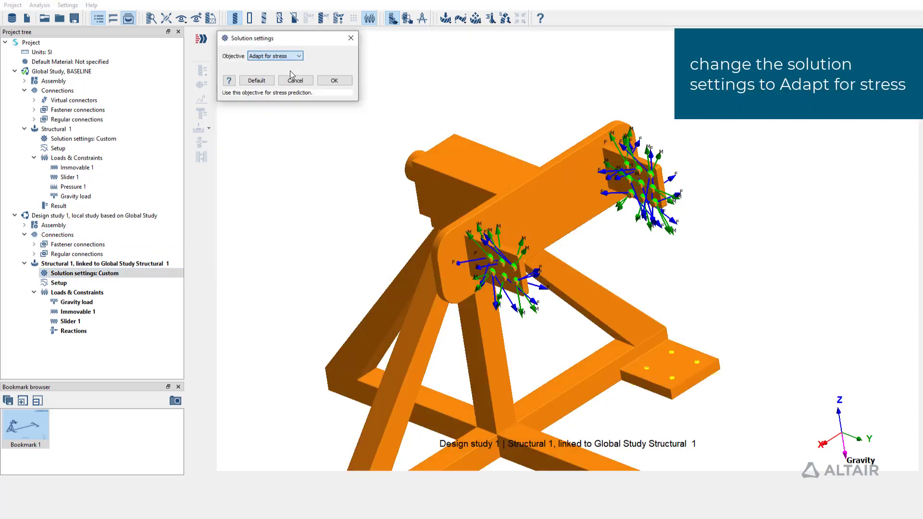
pyautogui.click(333, 81)
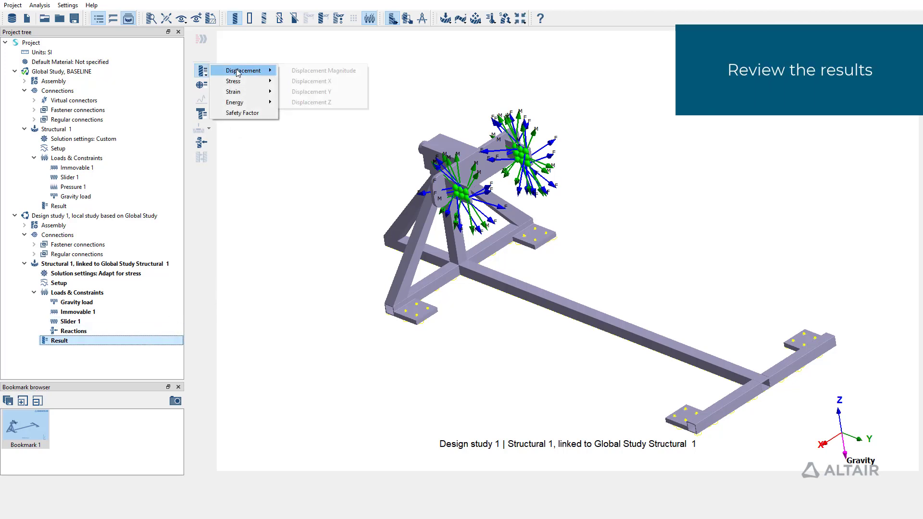
# - Plot Displacement Magnitude on the fixture from the Results toolbar
pyautogui.click(323, 70)
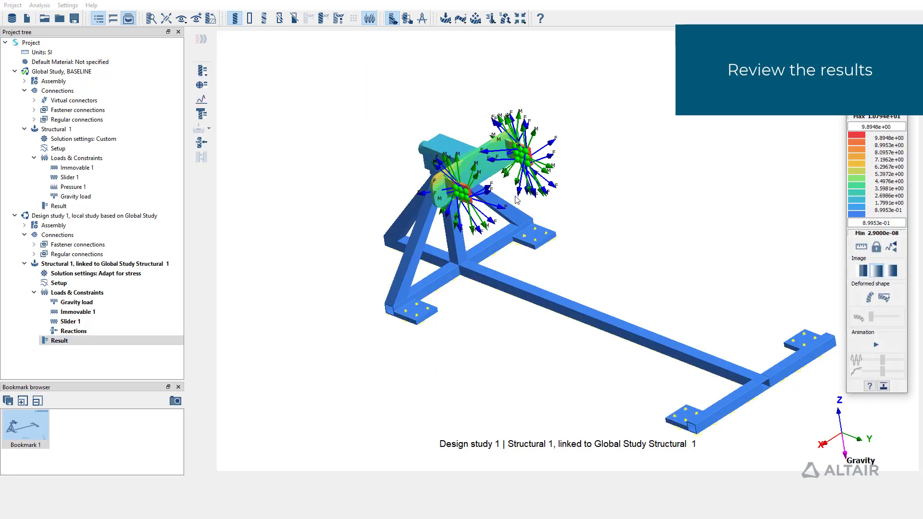